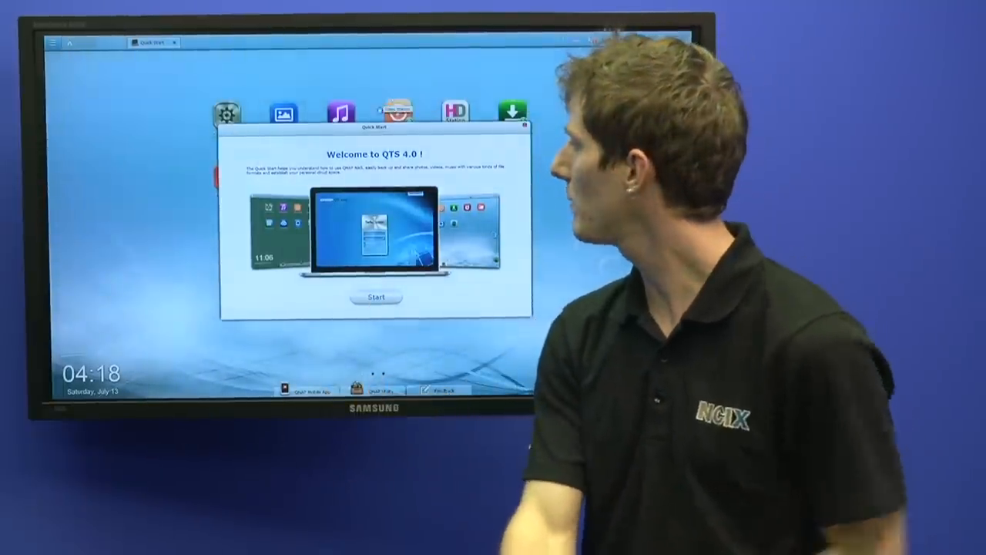
Move past the Chrome tile and launch XBMC from the HD Station carousel.
left_click(518, 224)
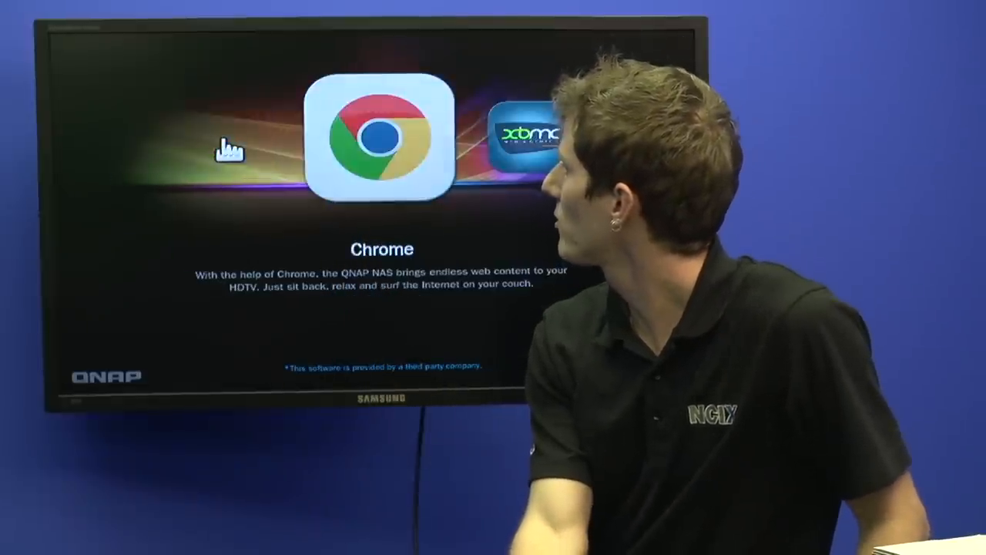
left_click(383, 142)
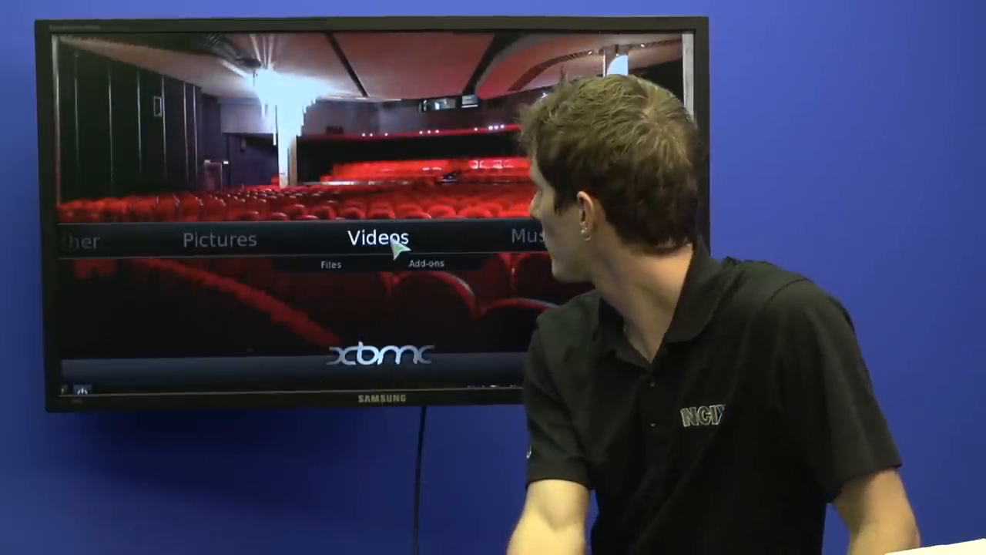
Browse the XBMC Videos section, then exit back to the HD Station app lineup.
left_click(379, 237)
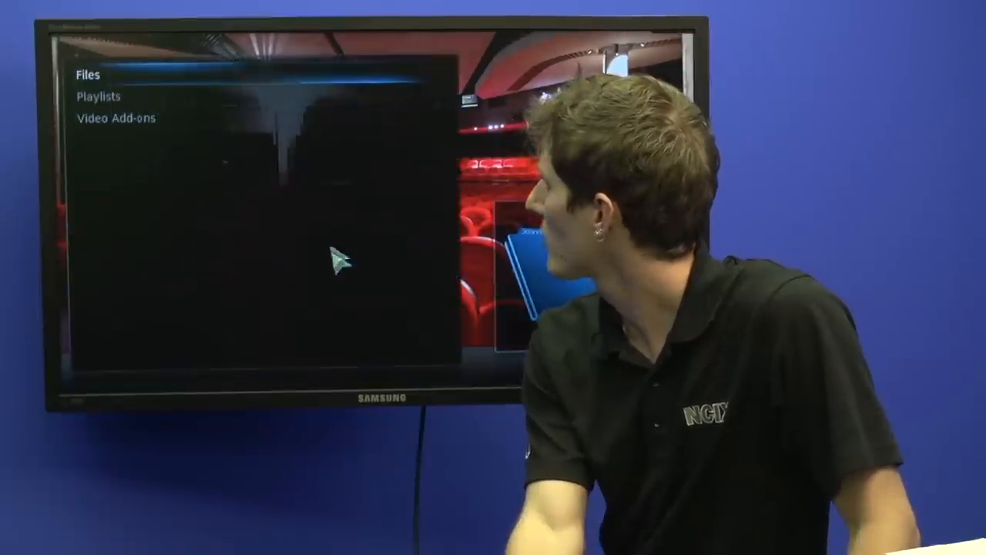
left_click(88, 75)
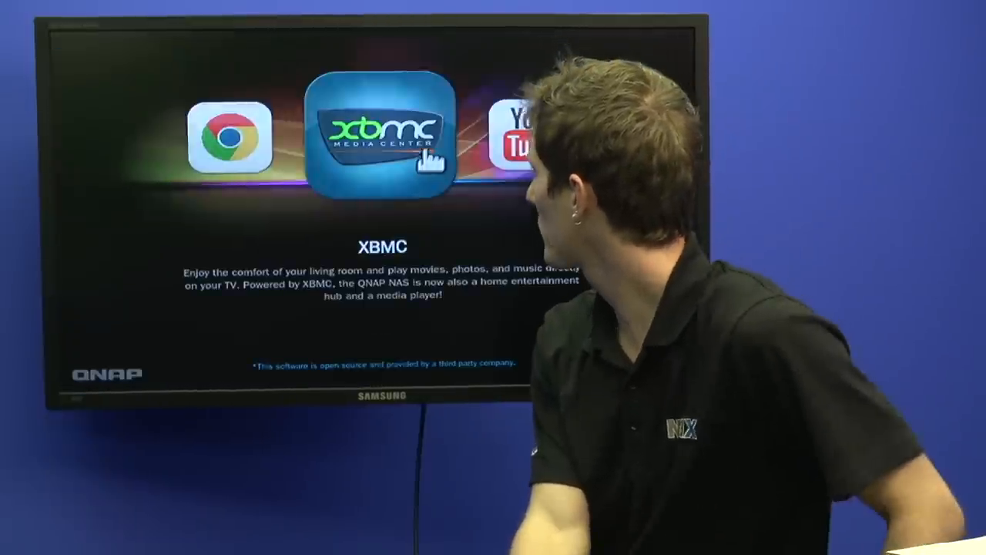
Launch YouTube from HD Station, answering Yes to the USB mouse warning.
left_click(383, 142)
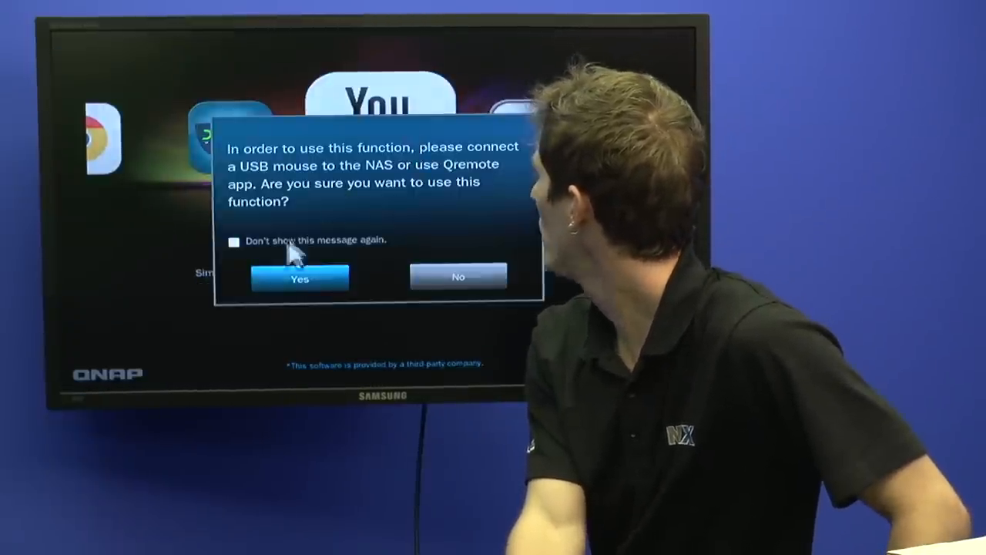
left_click(300, 278)
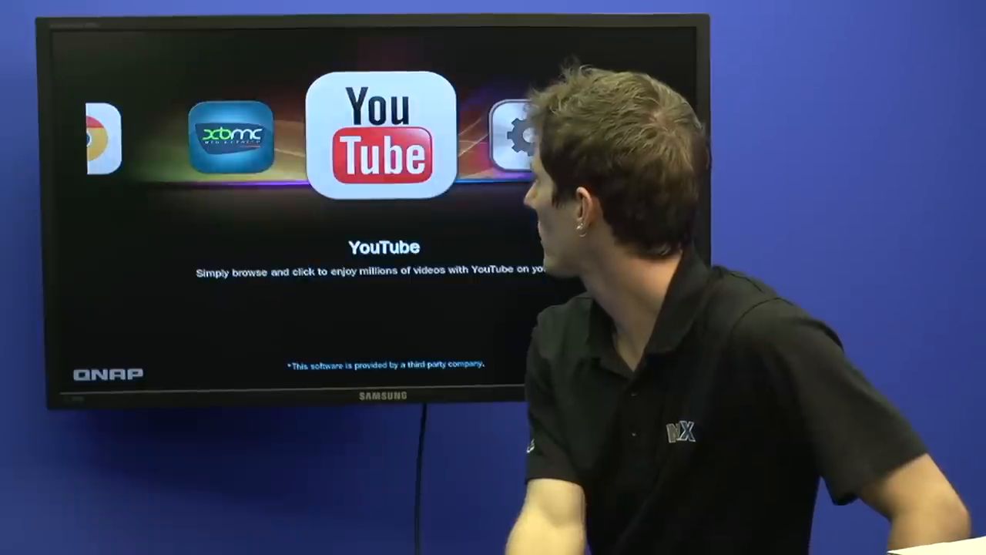
left_click(383, 139)
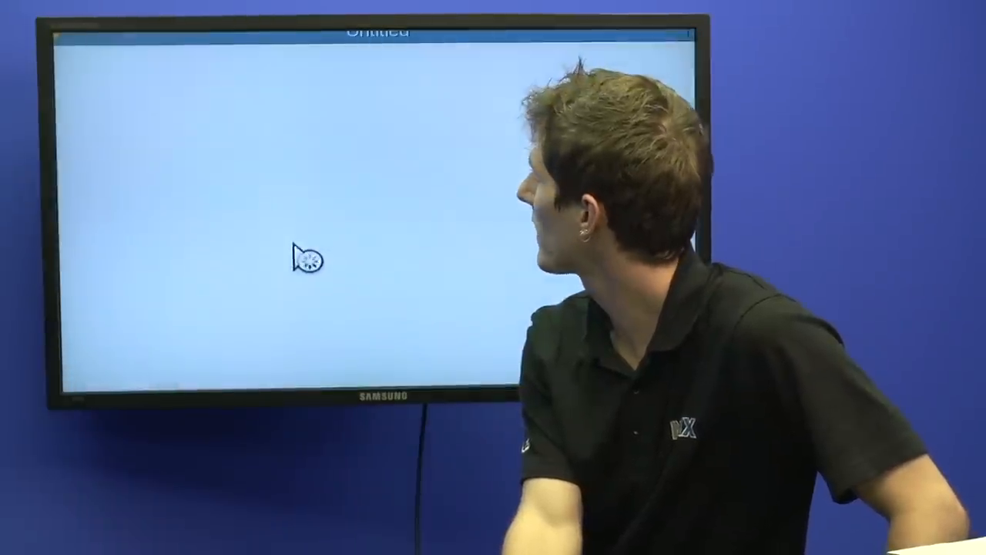